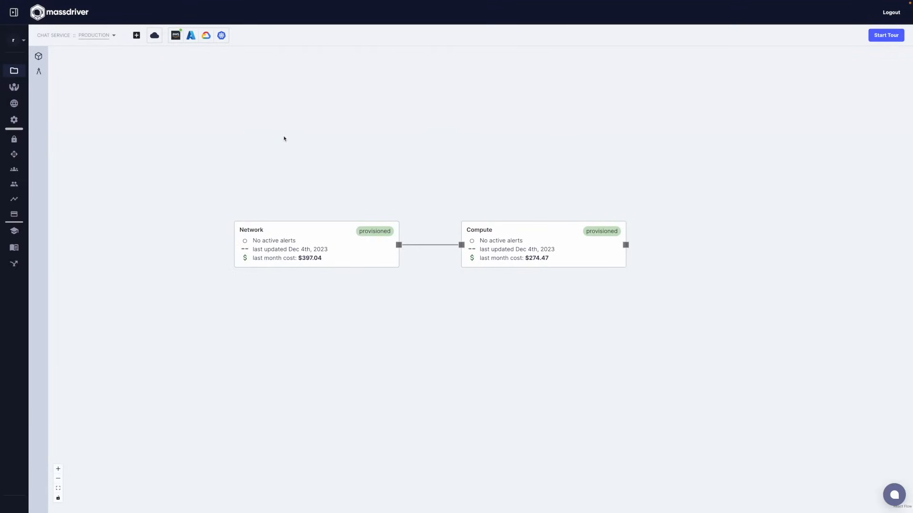
mouse_move(145, 101)
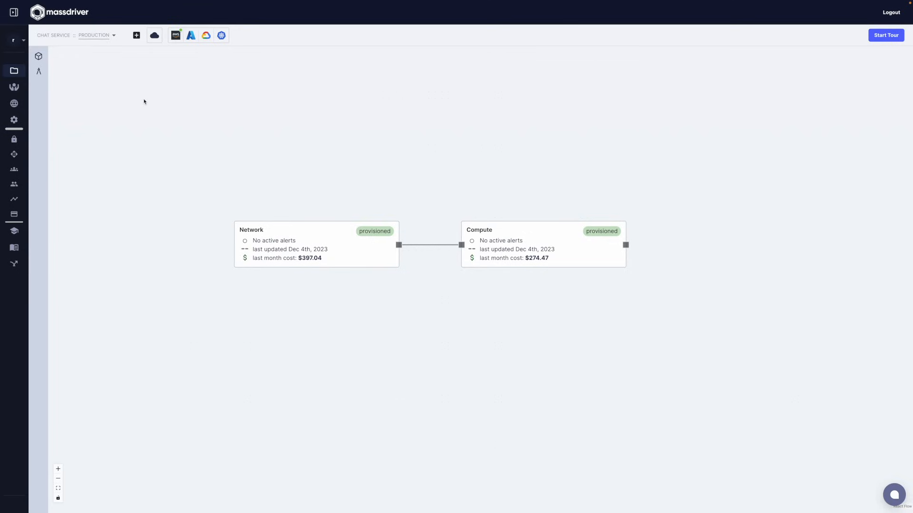
Place a bundle from the Bundles panel onto the canvas and name its manifest.
click(38, 56)
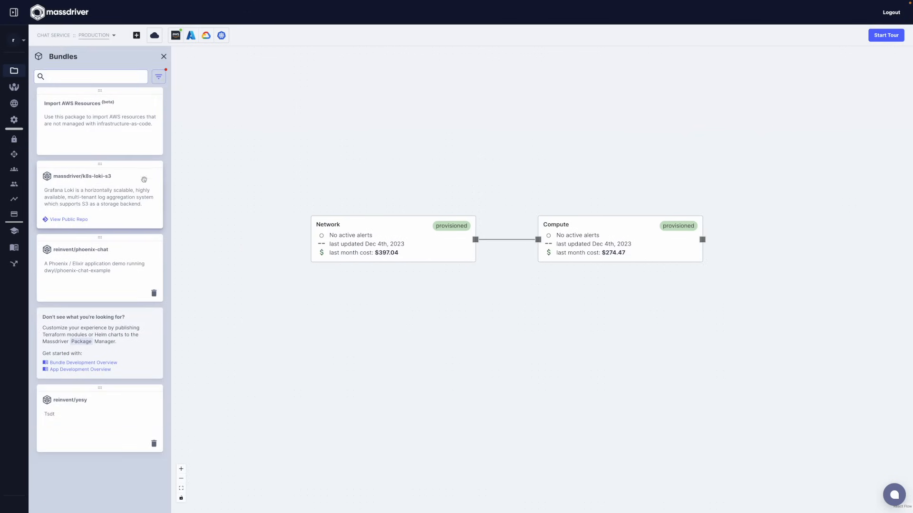
drag(99, 268, 878, 227)
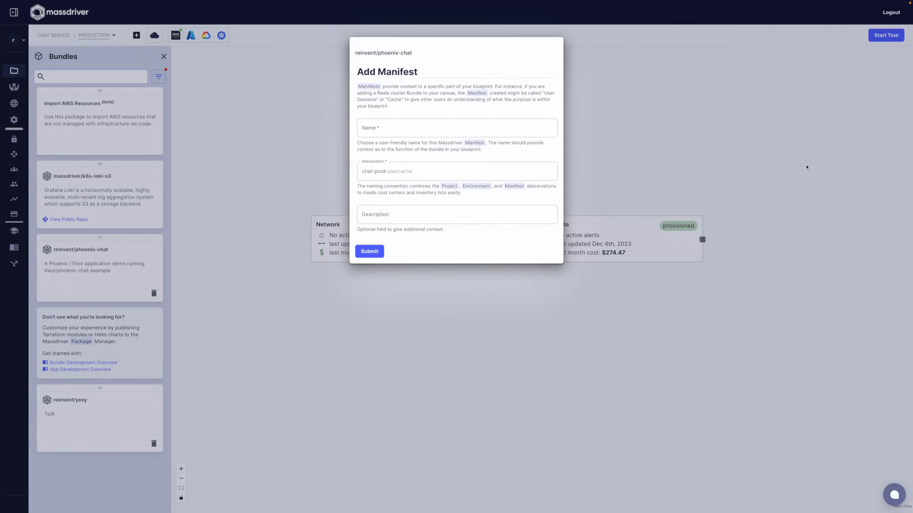
click(456, 127)
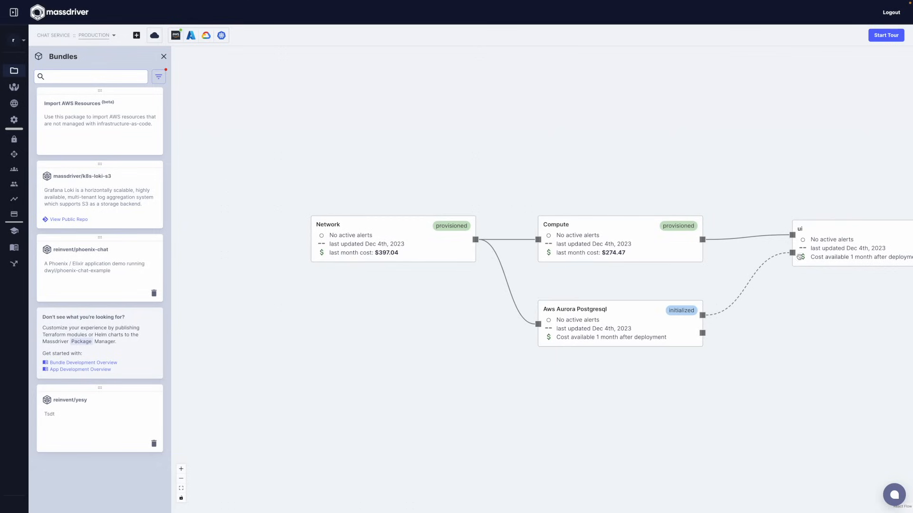
mouse_move(615, 321)
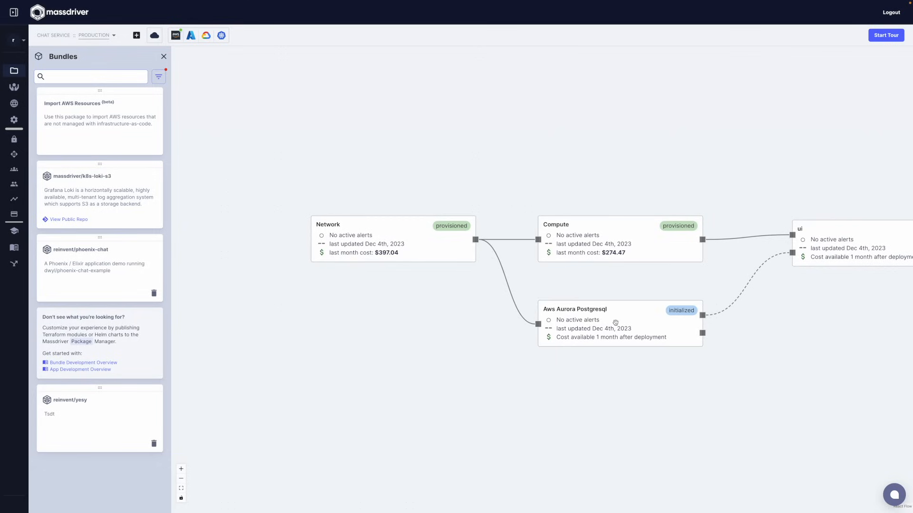
Configure Aurora Postgresql with the Development Serverless preset and Minimum ACUs 0.2.
click(163, 56)
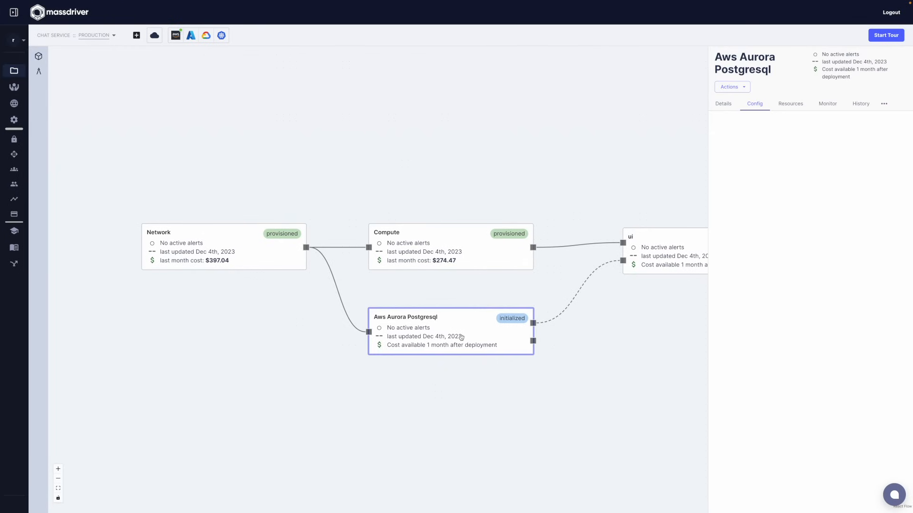
click(755, 103)
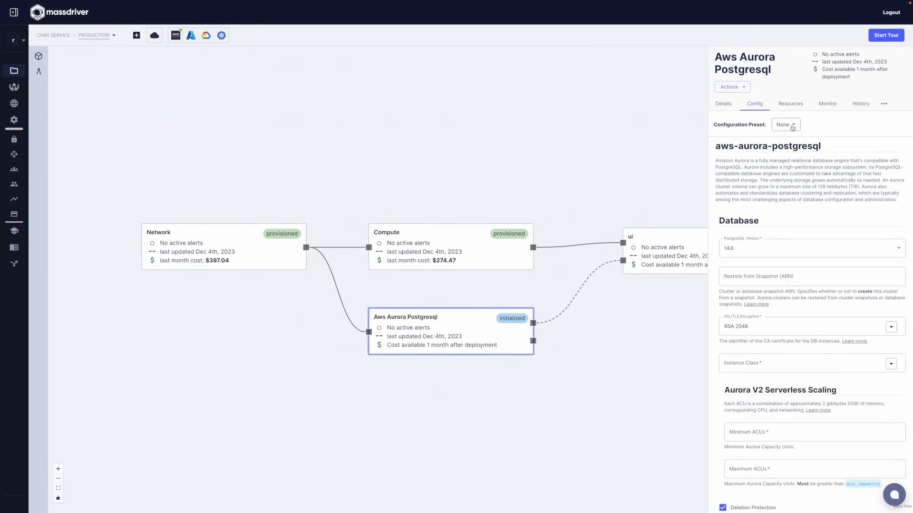
click(785, 125)
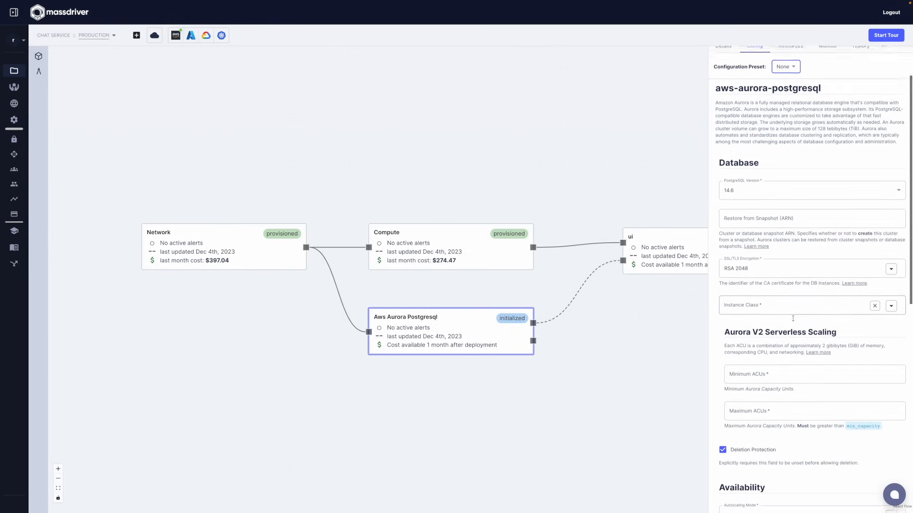
scroll(down, 3)
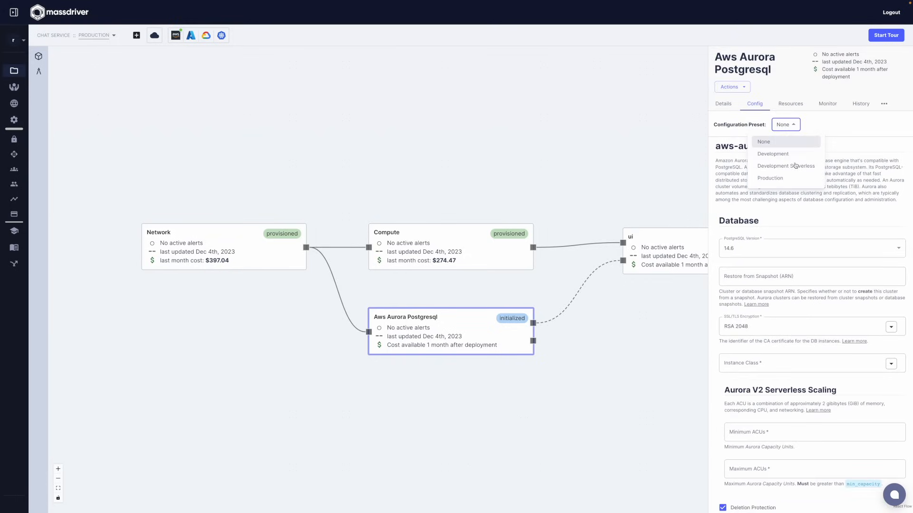
click(786, 165)
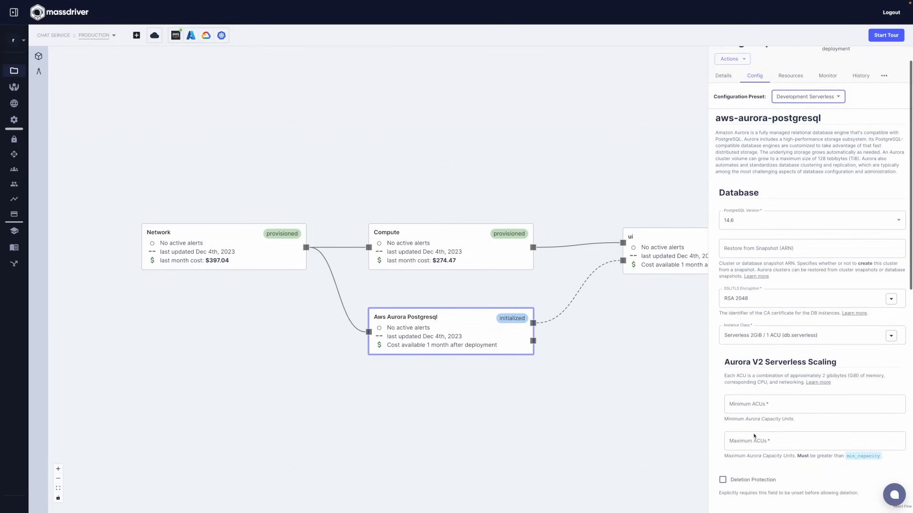
text(0.)
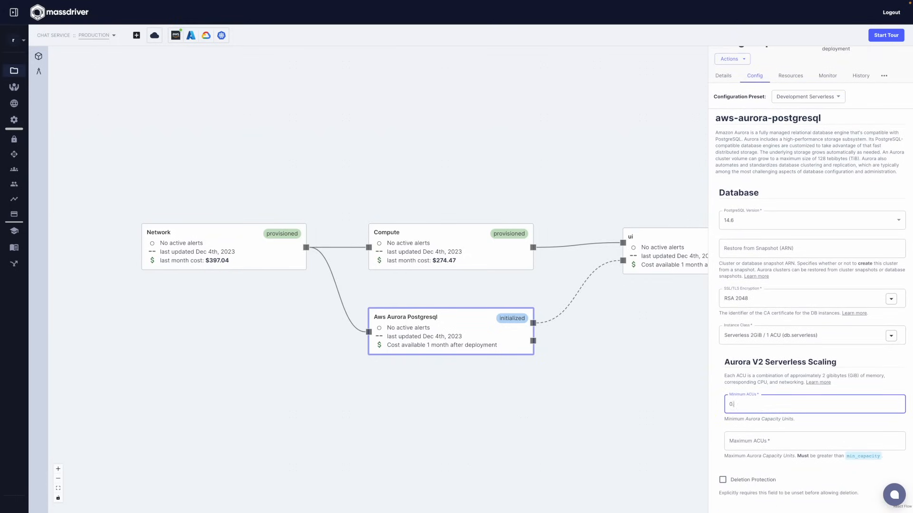
text(2)
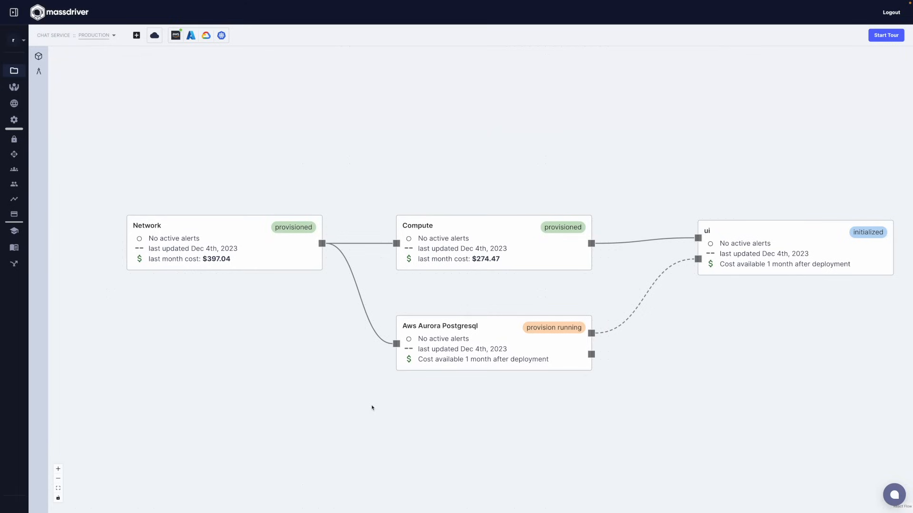
mouse_move(506, 179)
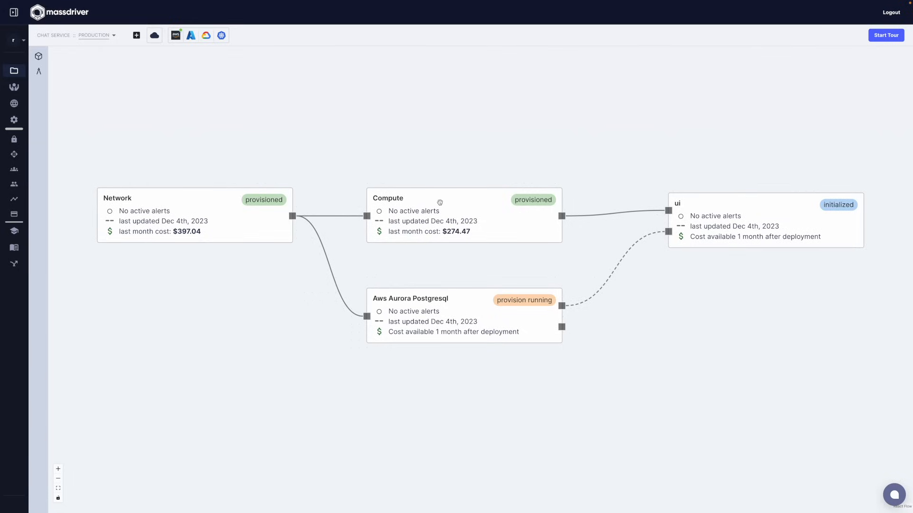
Watch CPUCreditUsage sum and CPUUtilization average in Compute's Monitor metrics.
click(440, 204)
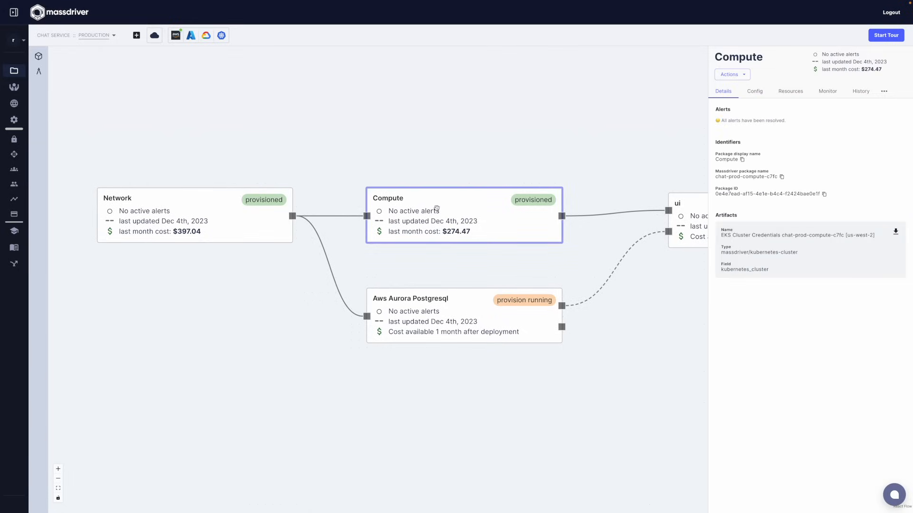
click(827, 91)
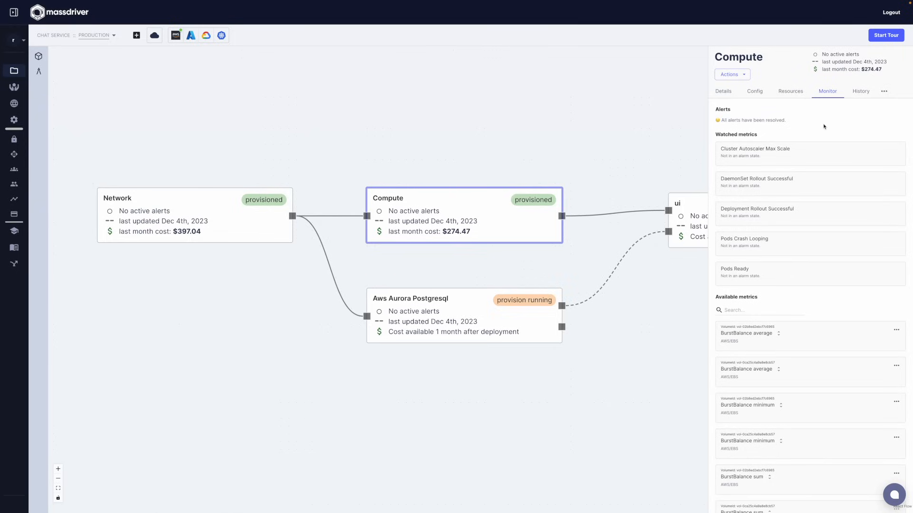
mouse_move(778, 151)
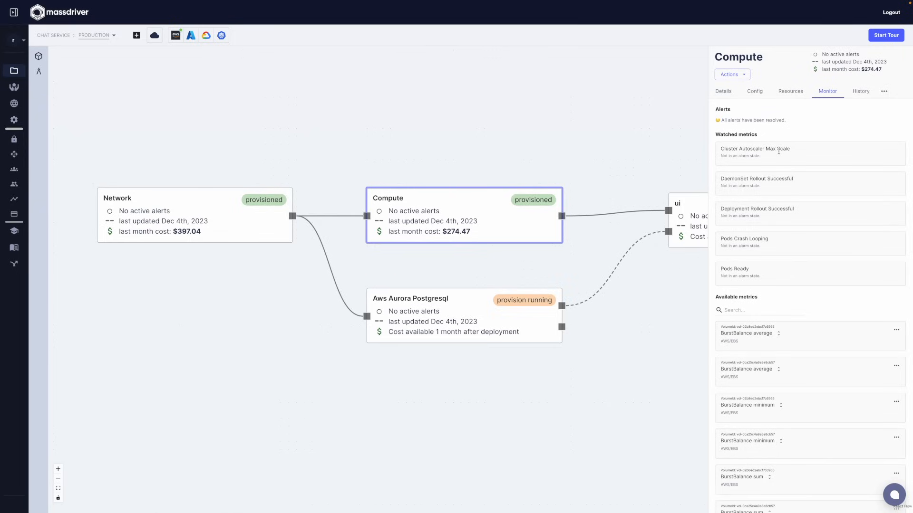
scroll(down, 3)
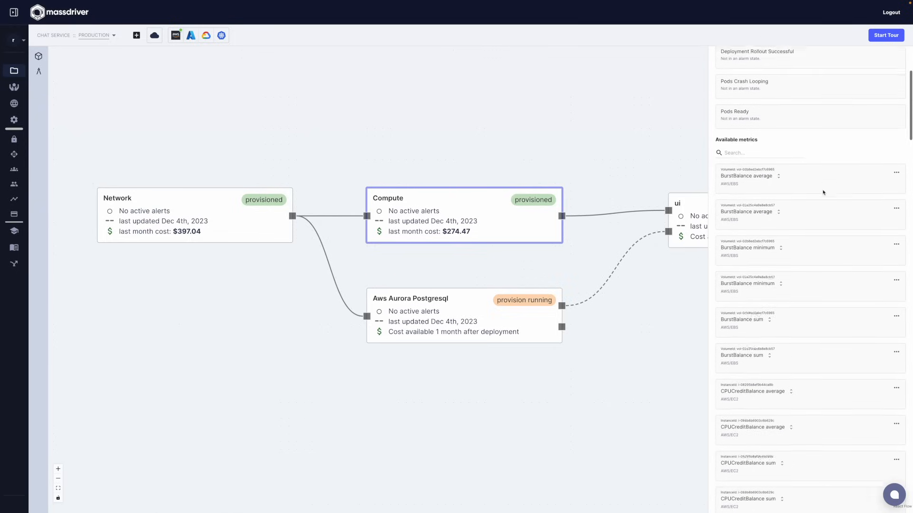
scroll(down, 3)
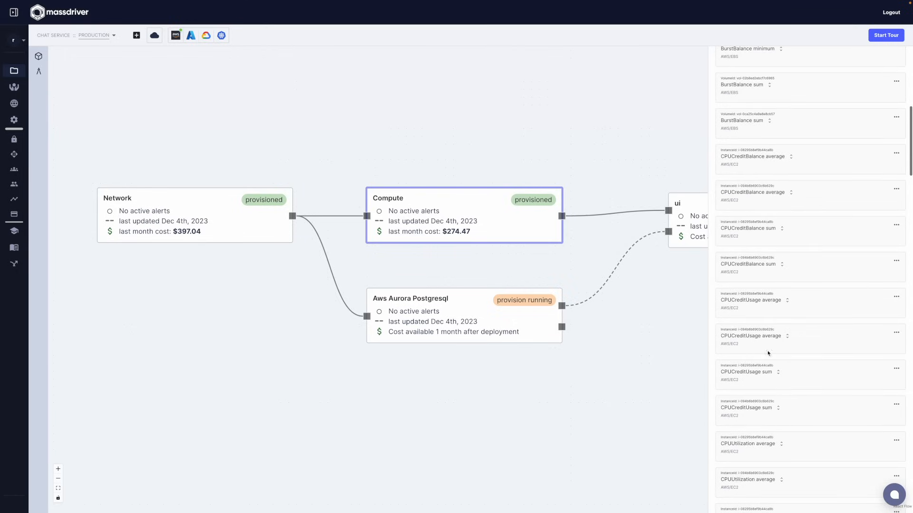
click(895, 409)
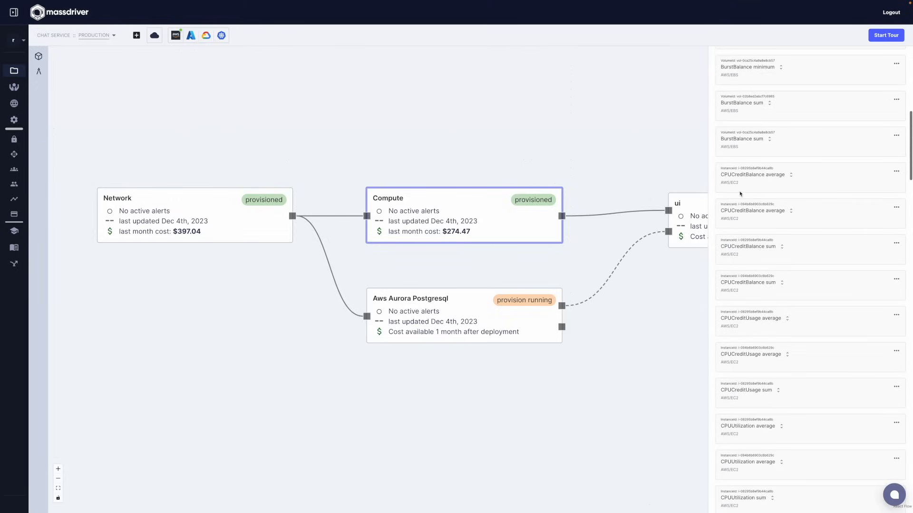
scroll(down, 3)
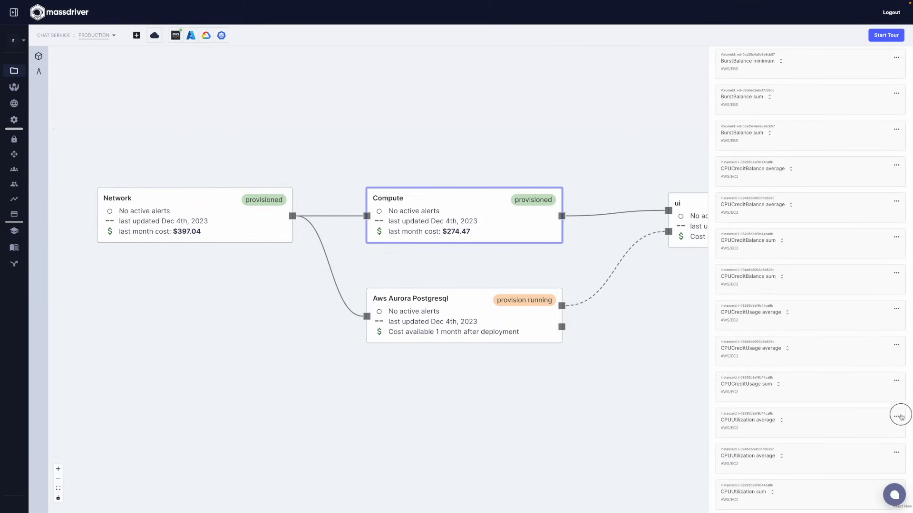
click(896, 416)
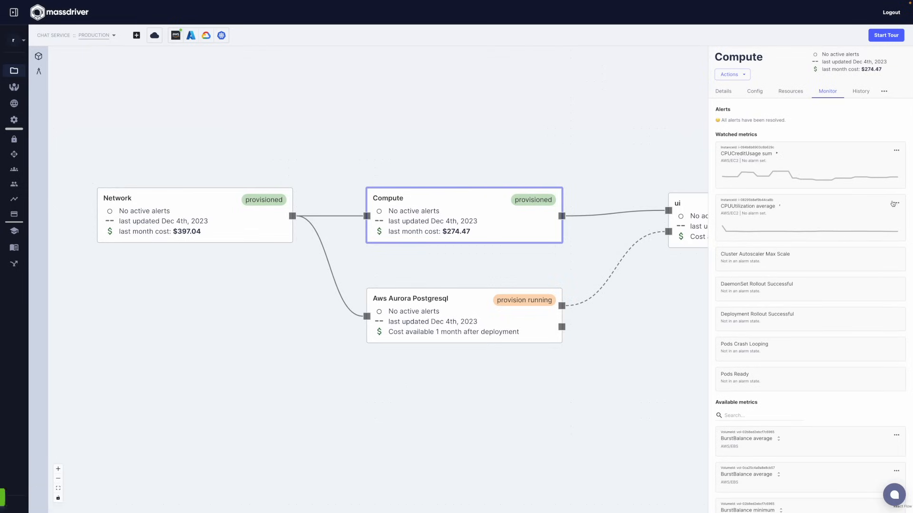
Create an alarm on CPUUtilization average, greater than 90 for 4 minutes.
click(895, 204)
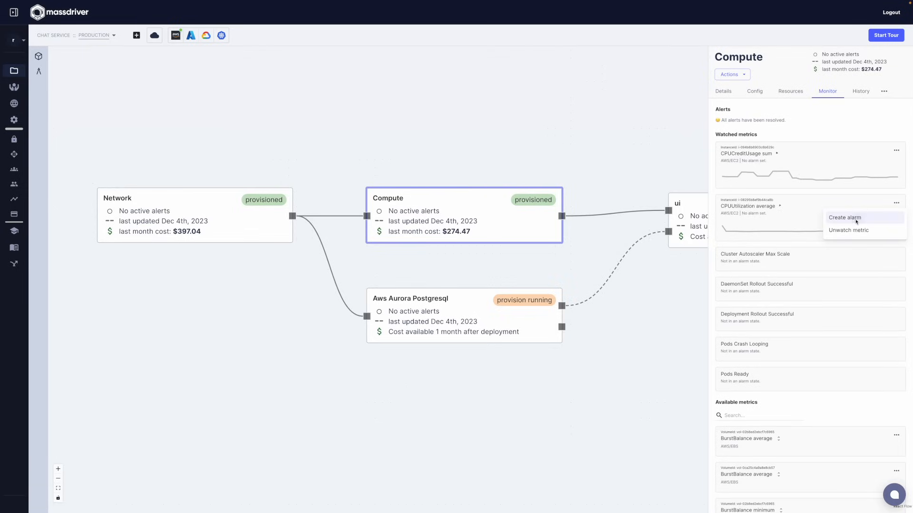
click(845, 218)
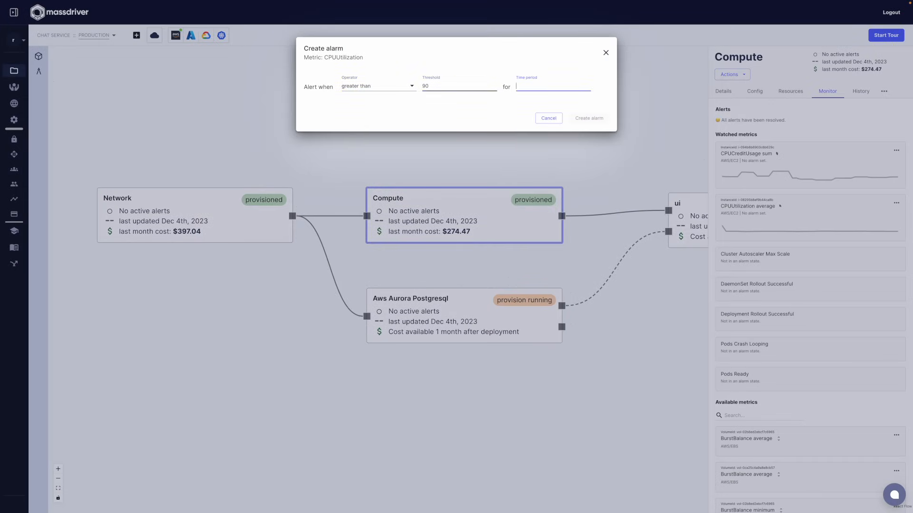
text(4 minutes)
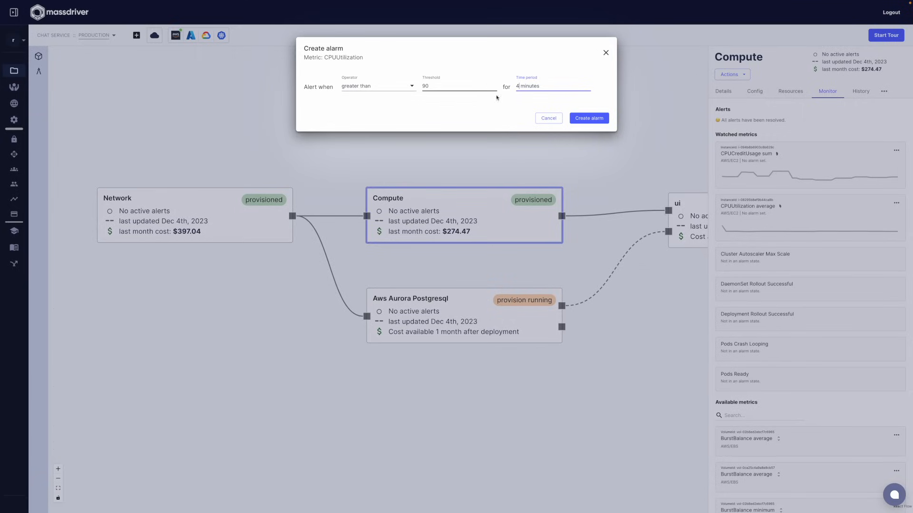
click(590, 117)
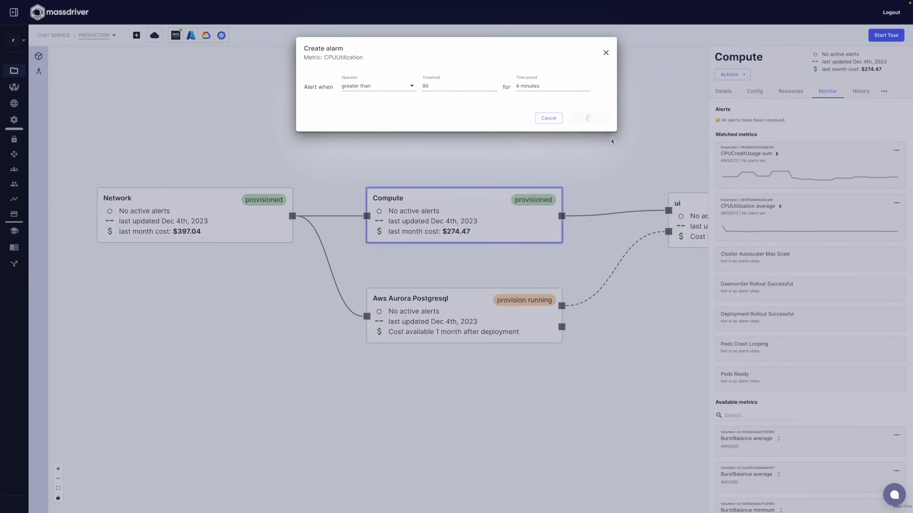
click(588, 118)
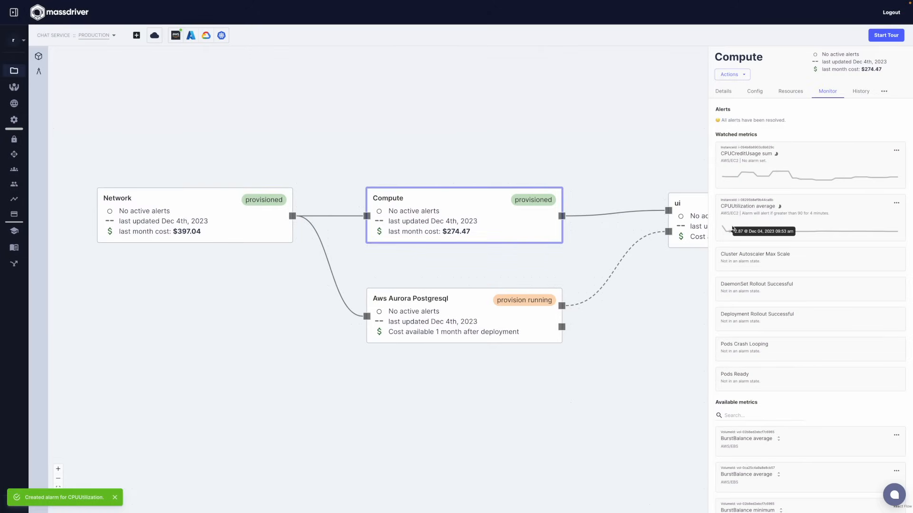
click(114, 498)
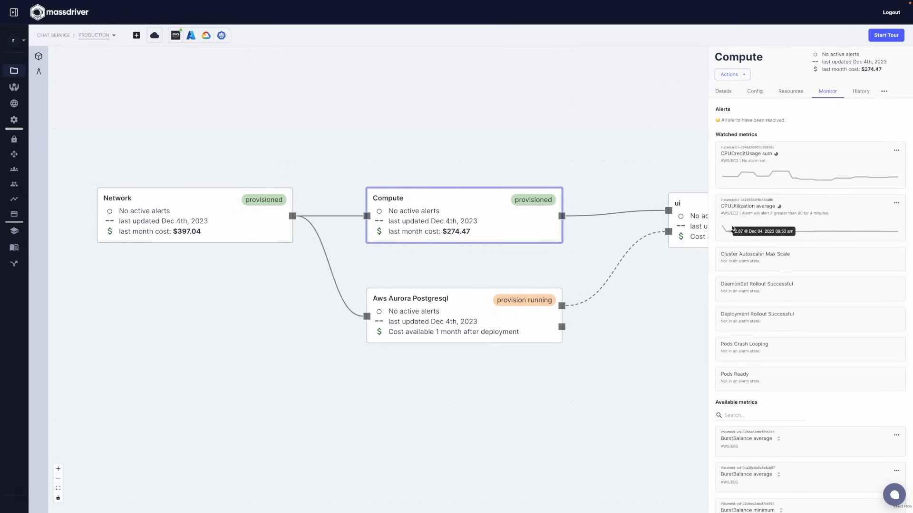
Enable Fargate in Compute's configuration and deploy the package.
click(722, 92)
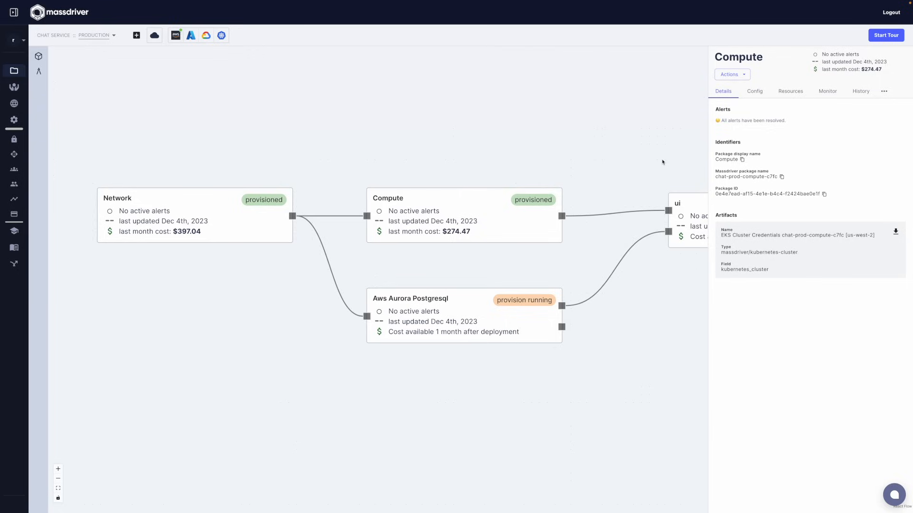
mouse_move(635, 163)
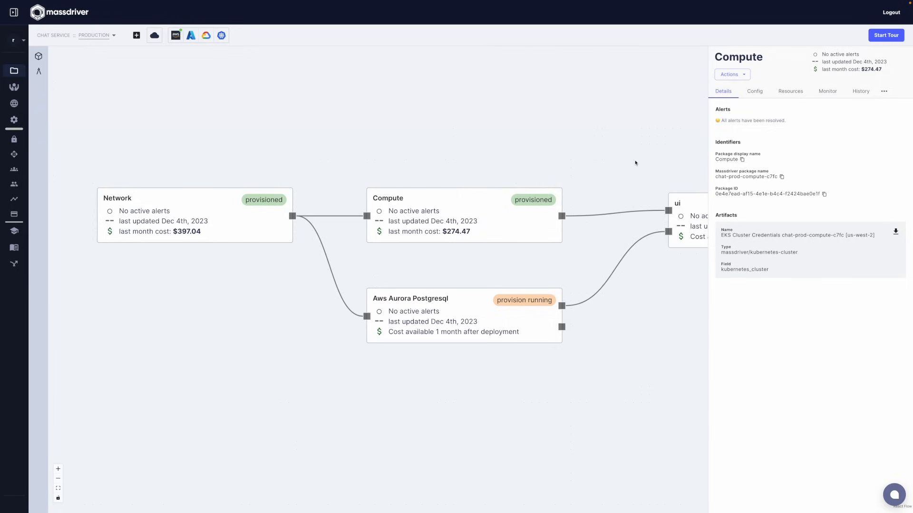
click(755, 92)
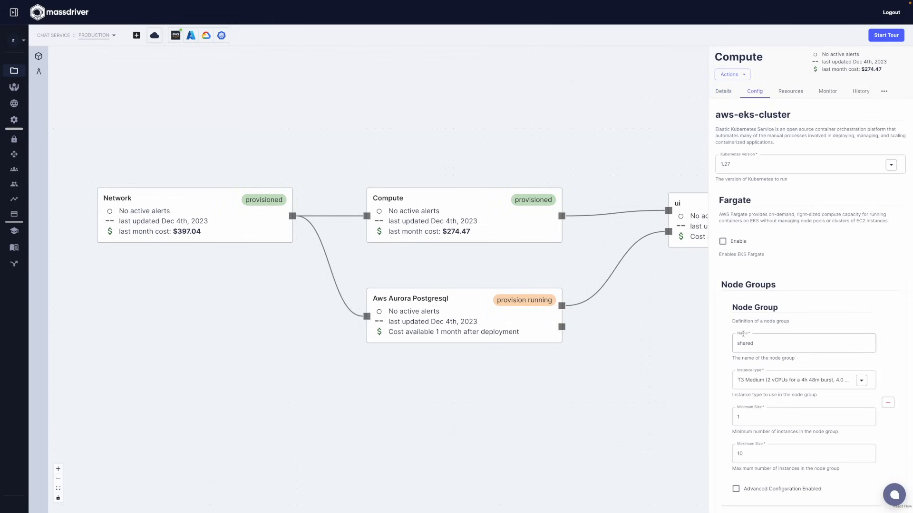
click(723, 241)
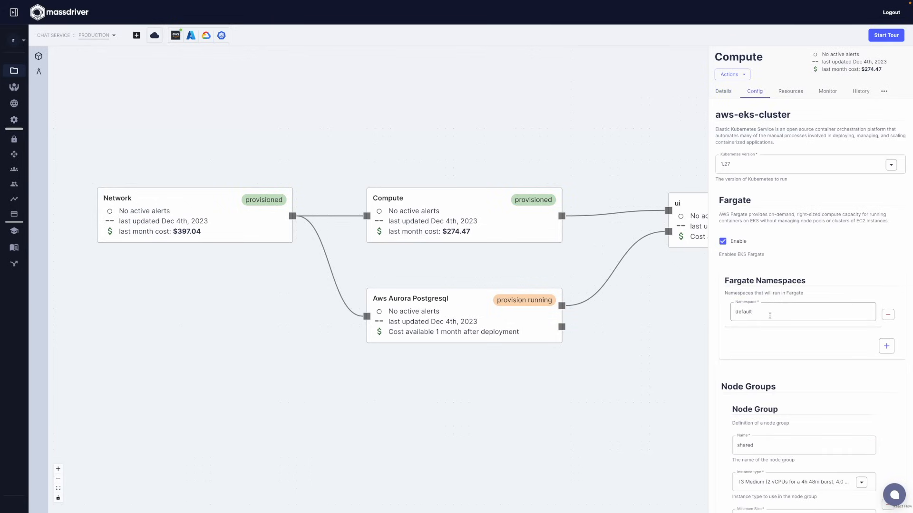
scroll(down, 3)
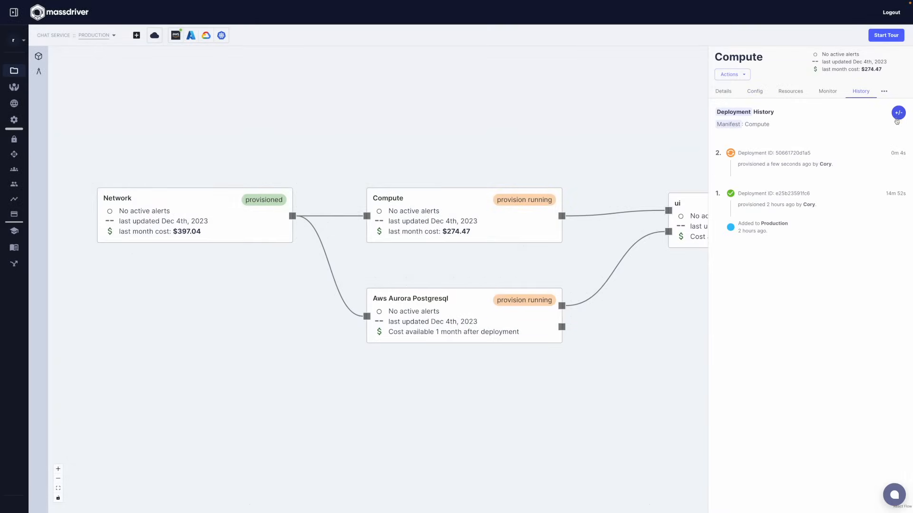
click(897, 112)
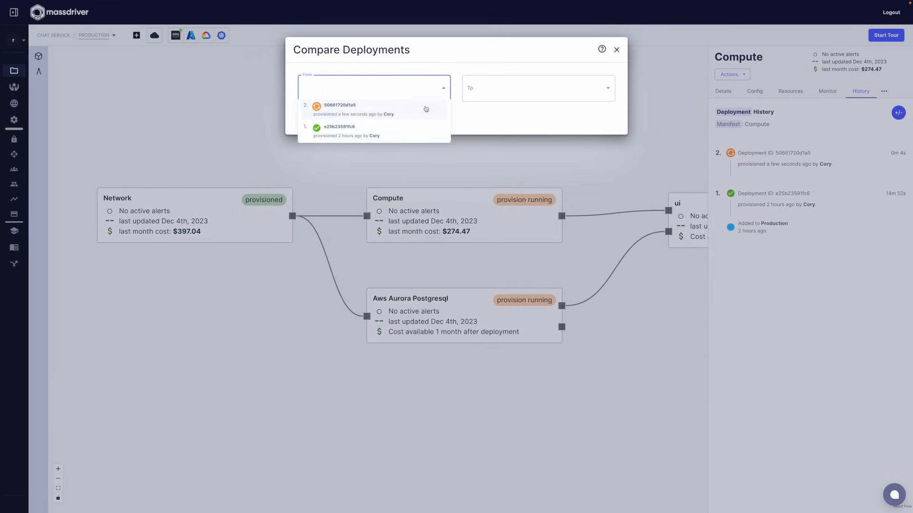
click(347, 131)
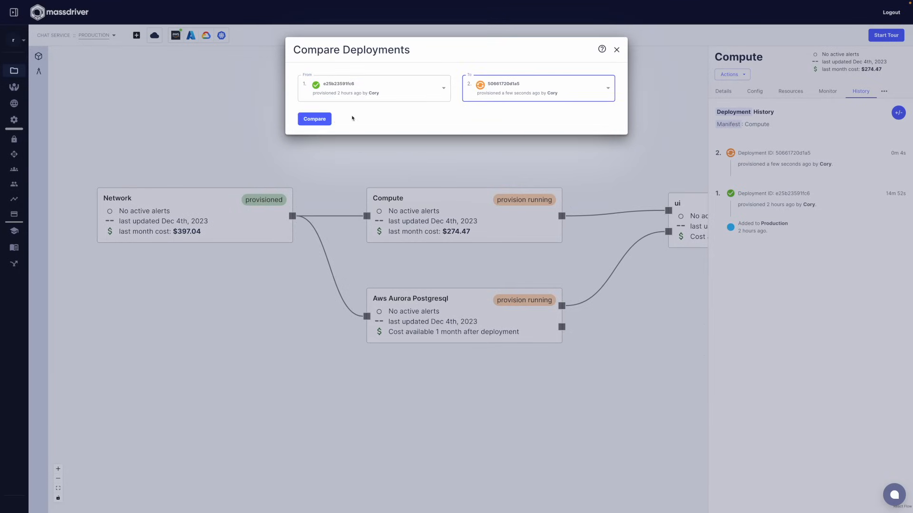
click(314, 118)
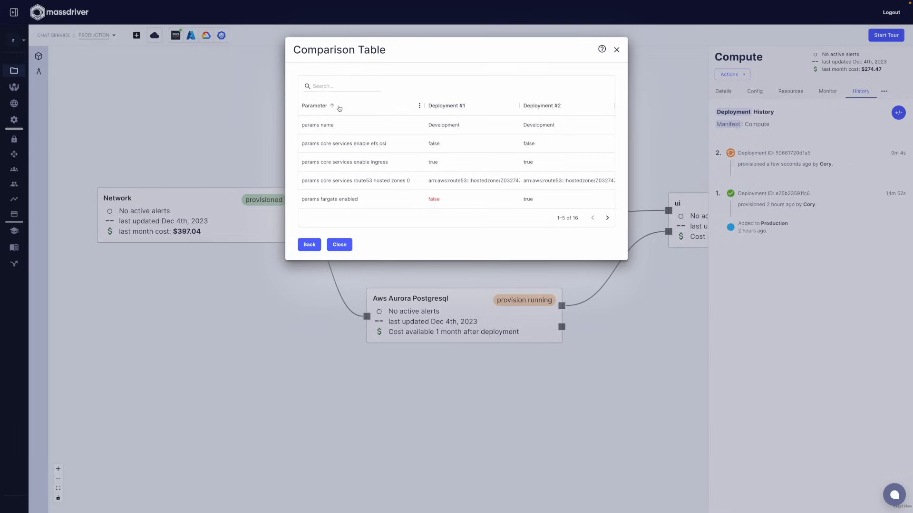
mouse_move(345, 110)
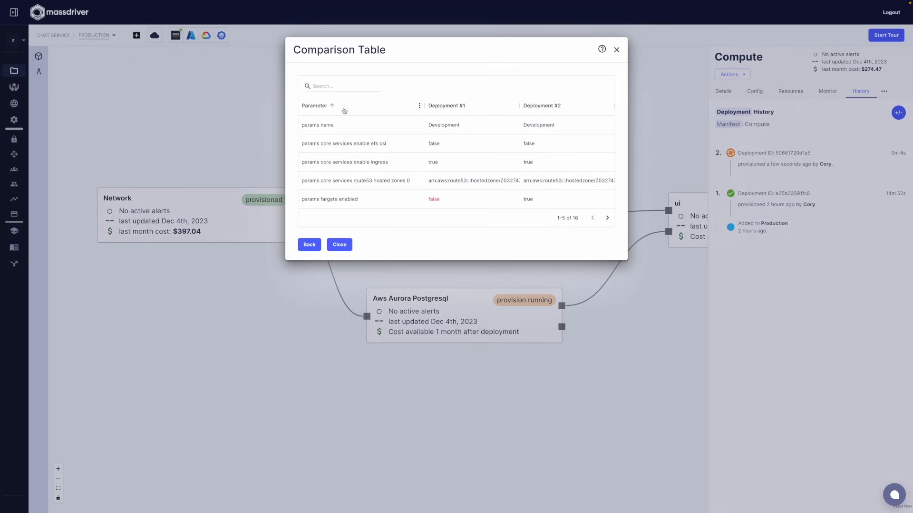
click(339, 245)
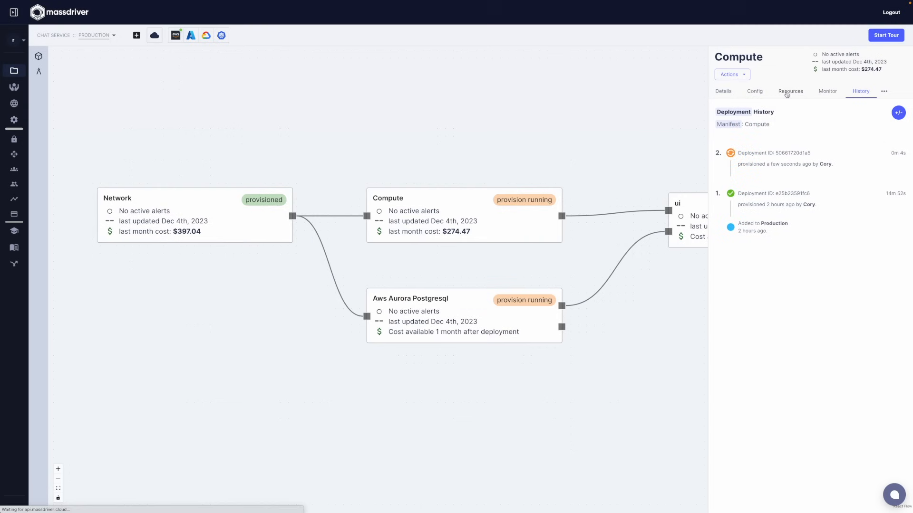
Show Compute's 35 AWS and Kubernetes resources in the Resources list.
click(790, 92)
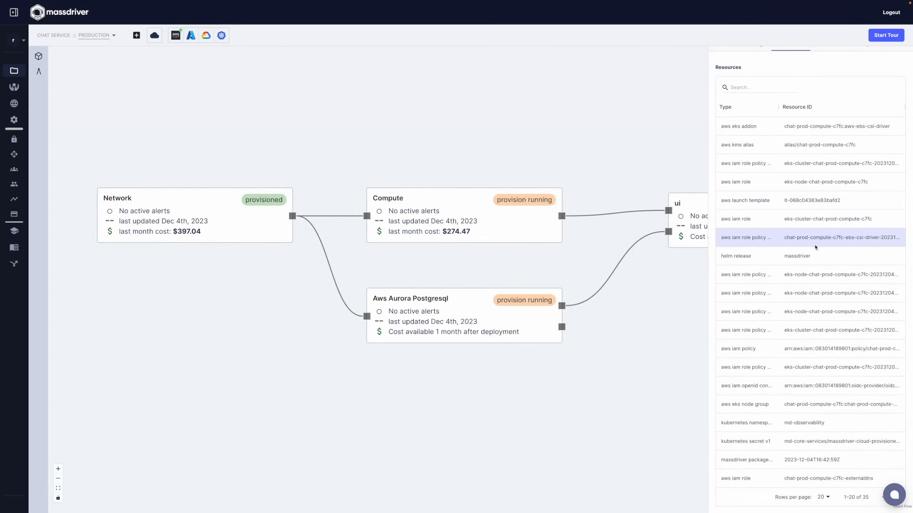
mouse_move(592, 147)
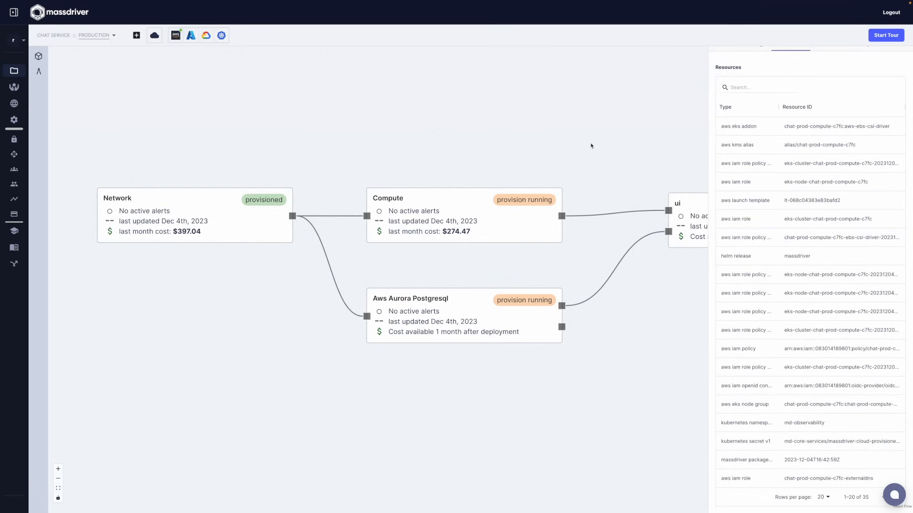
mouse_move(519, 150)
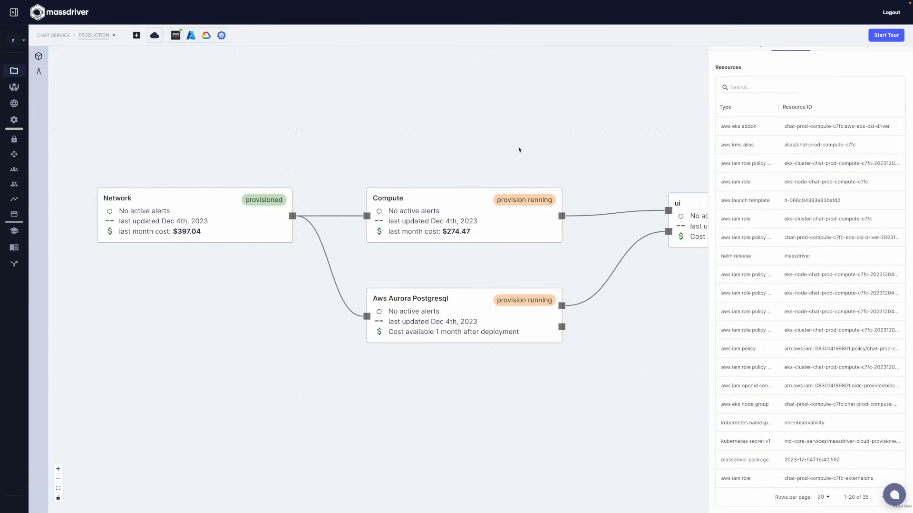
mouse_move(13, 200)
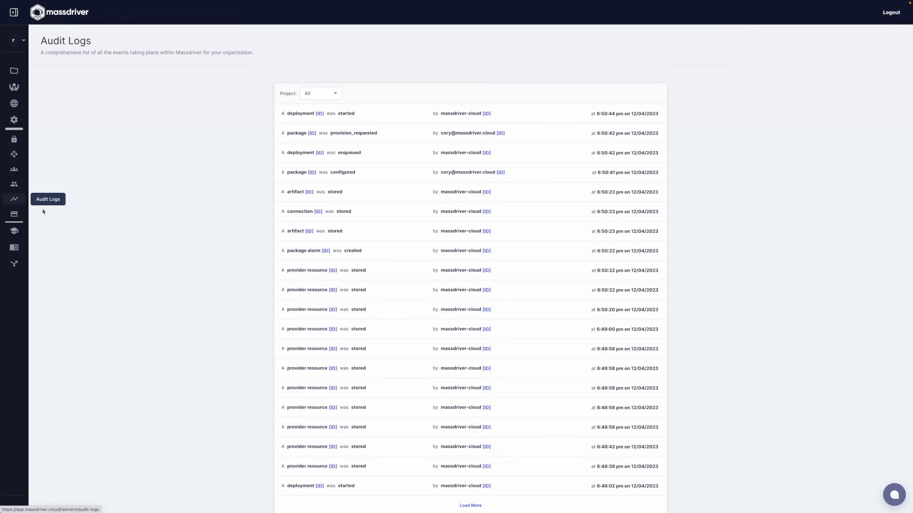
mouse_move(141, 215)
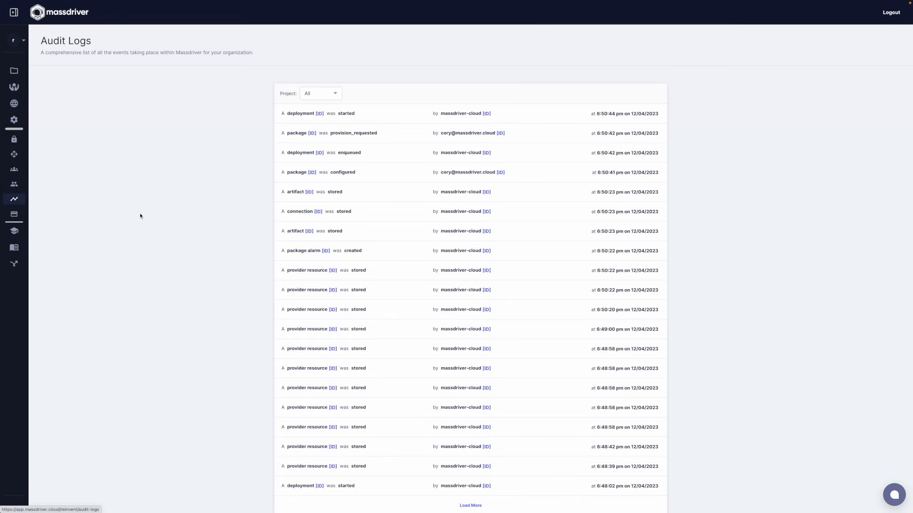